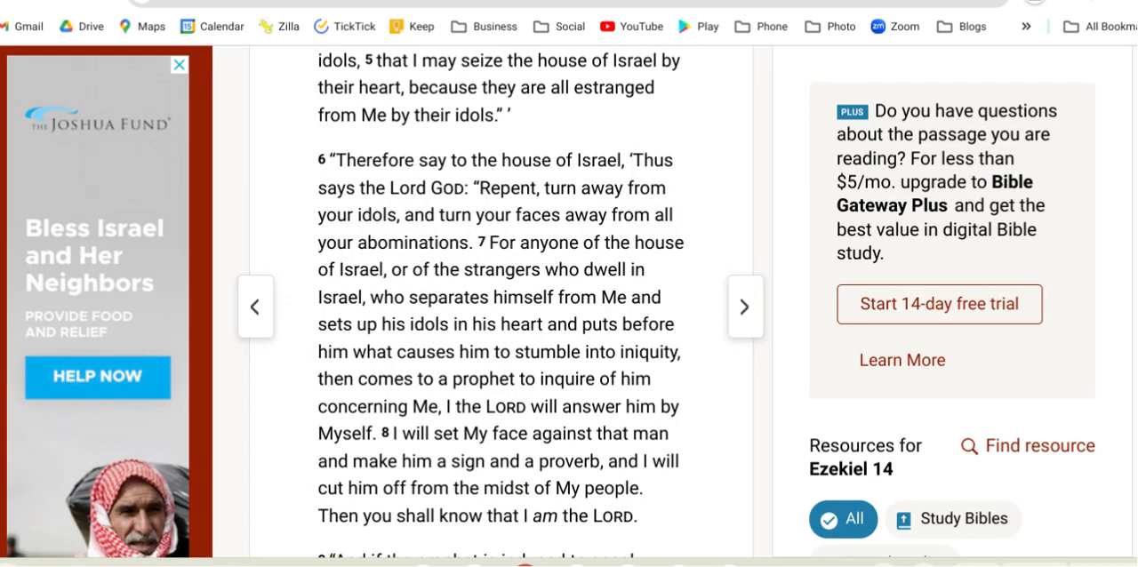
pyautogui.moveTo(703, 146)
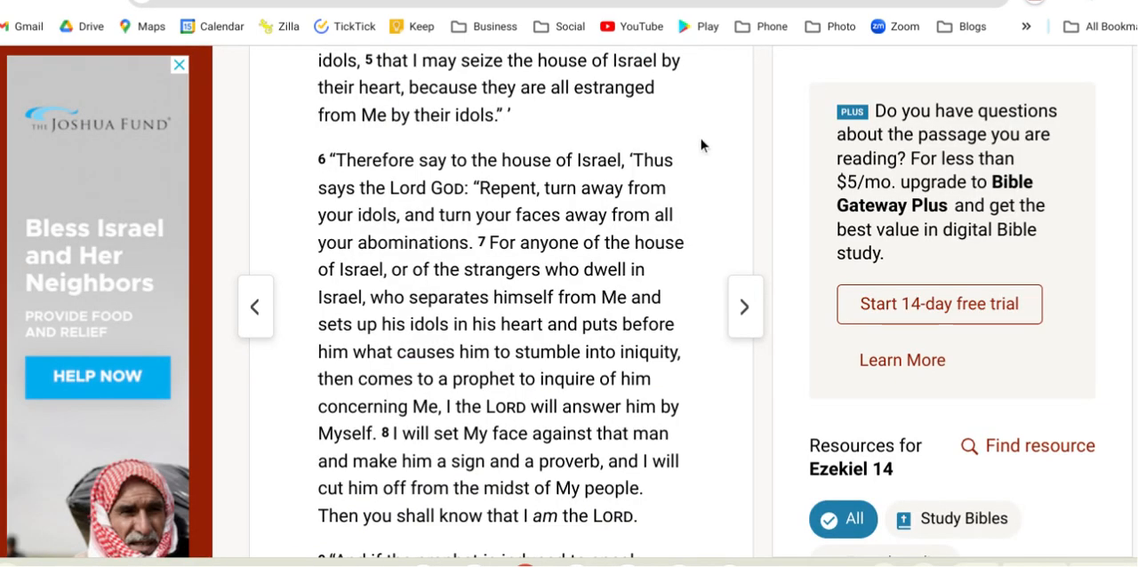